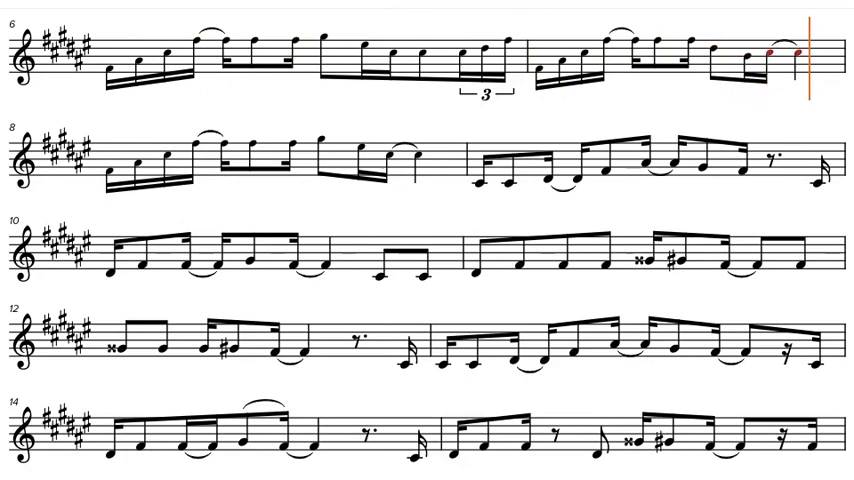
scroll("down", 3)
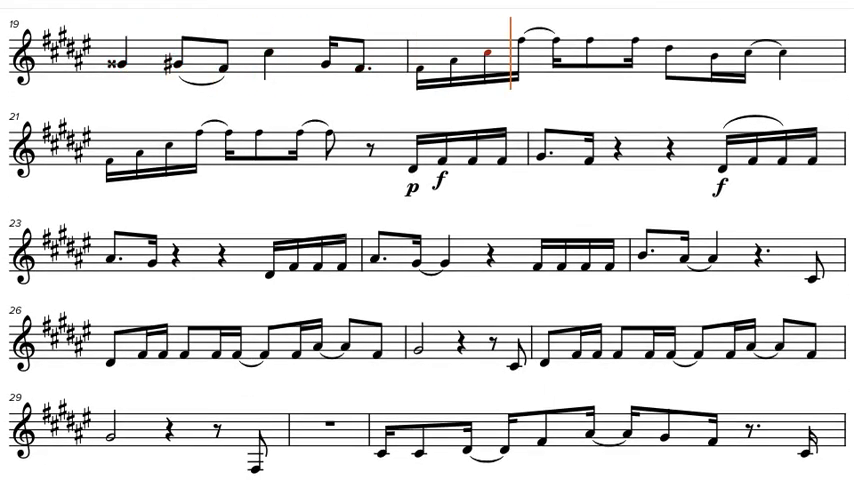
scroll("down", 3)
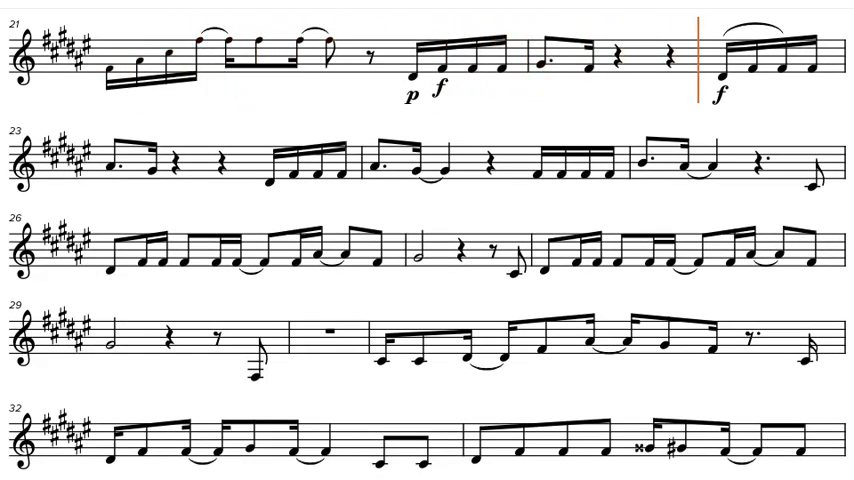
scroll("down", 3)
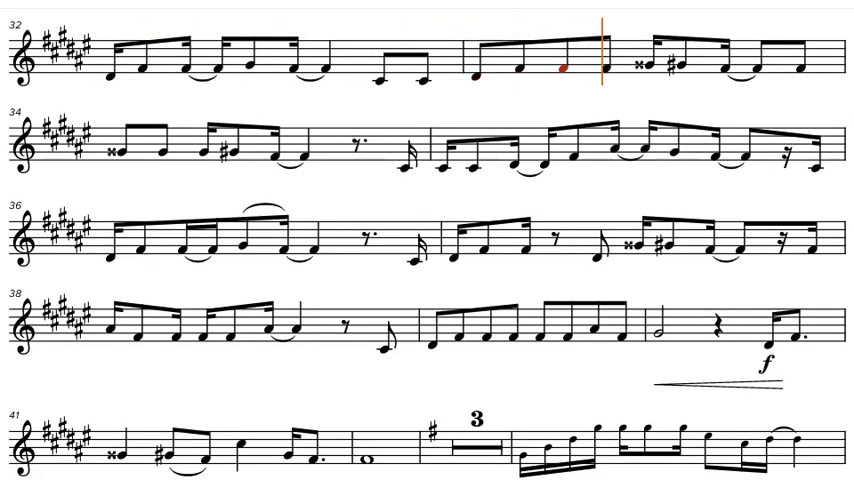
scroll("down", 3)
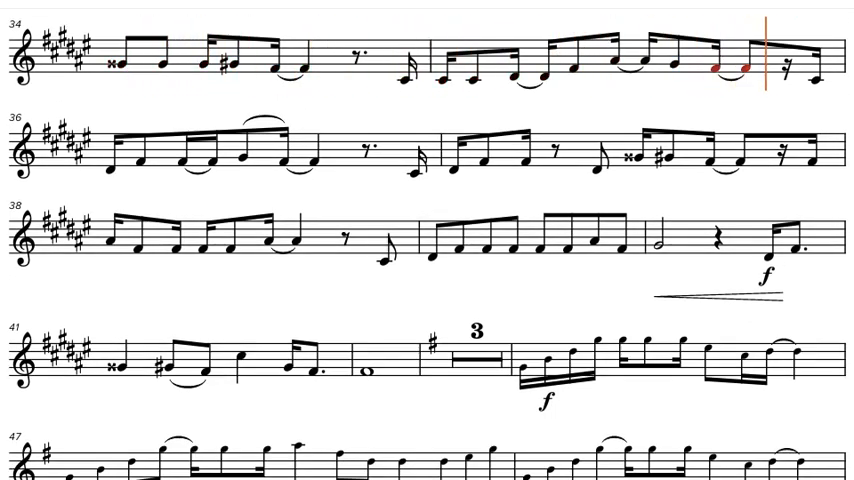
scroll("down", 3)
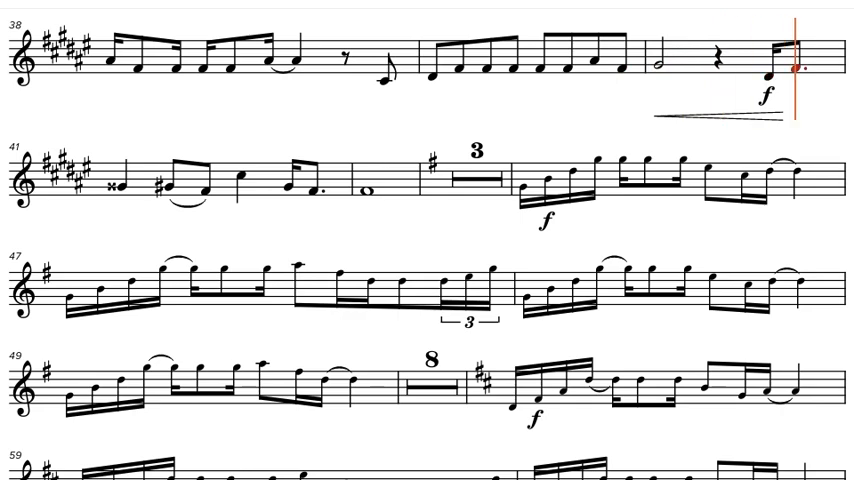
scroll("down", 3)
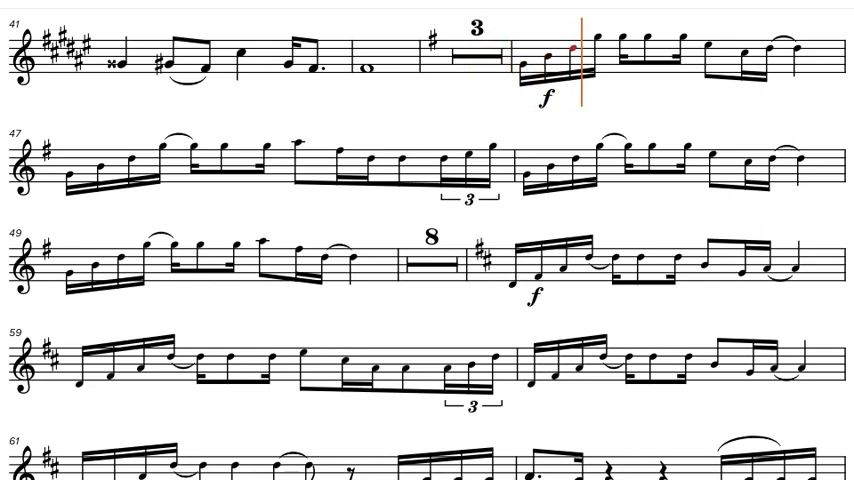
scroll("down", 3)
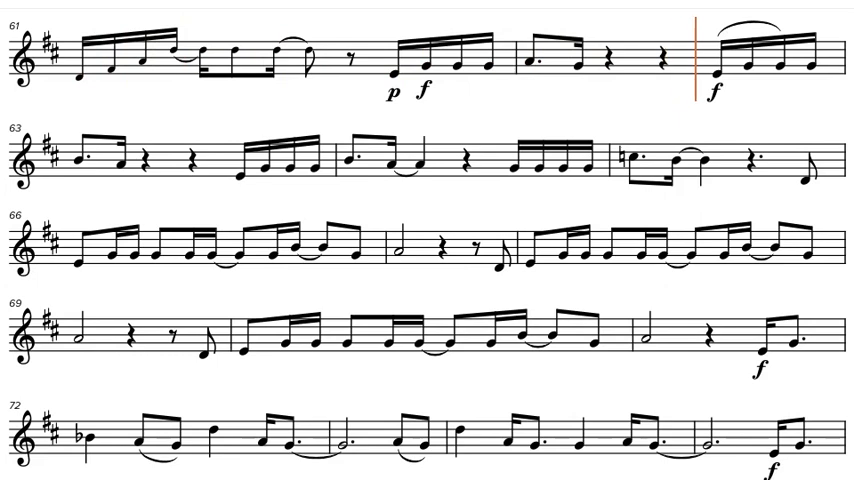
scroll("down", 3)
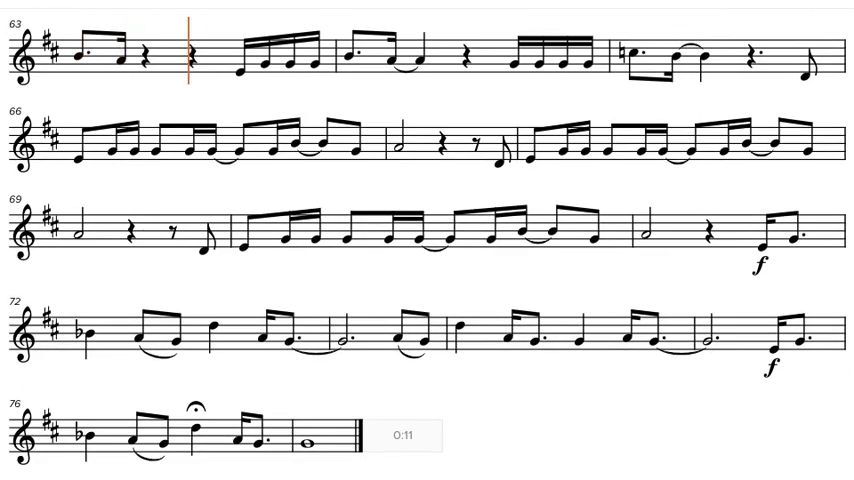